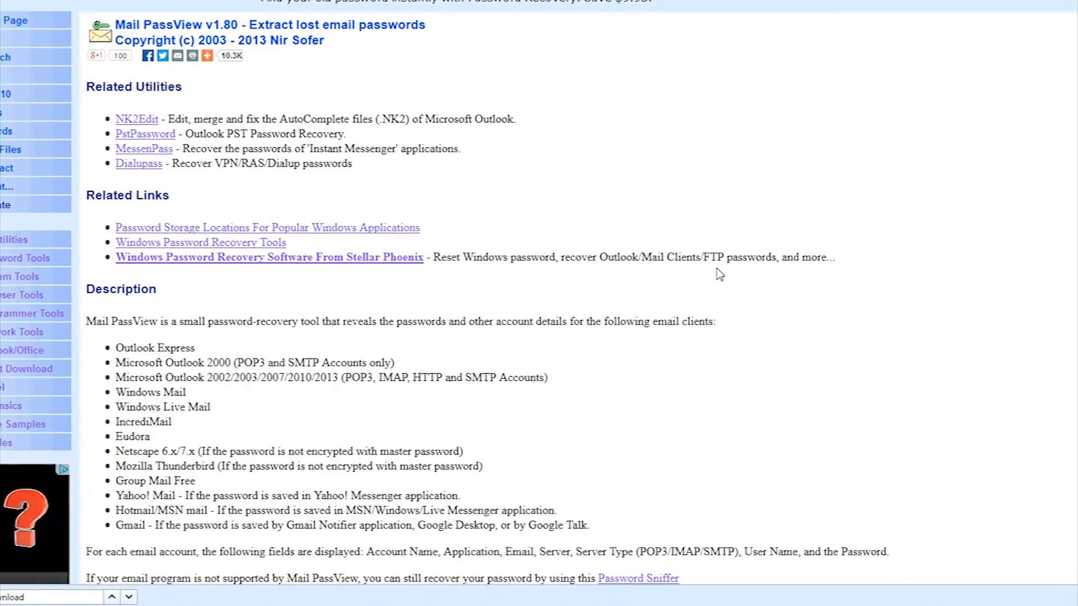
# Scroll the Mail PassView page down to the zip and installer download links.
pyautogui.scroll(-3)
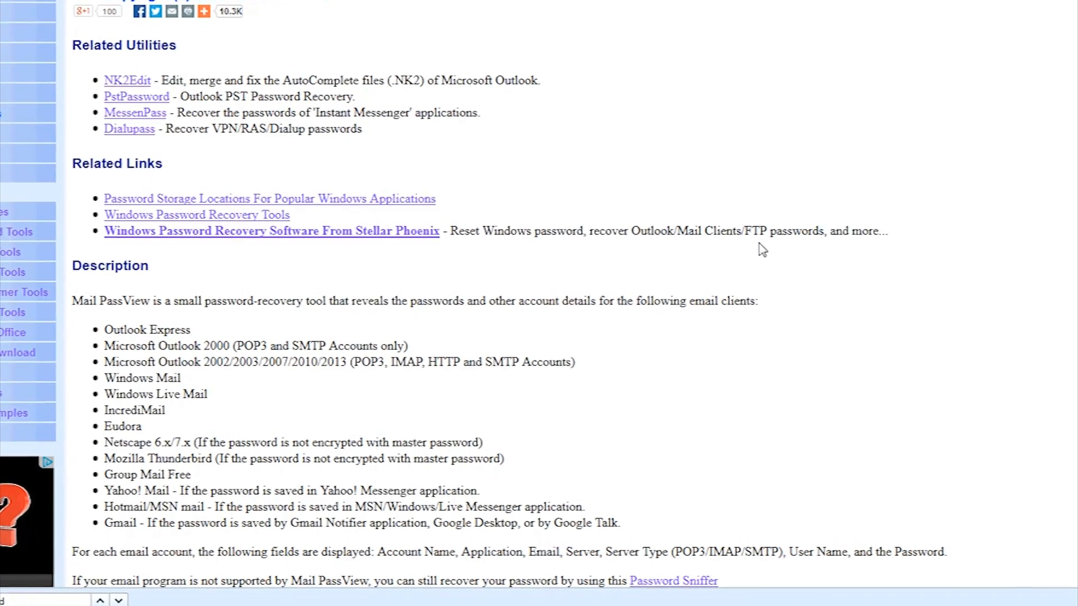
pyautogui.scroll(-3)
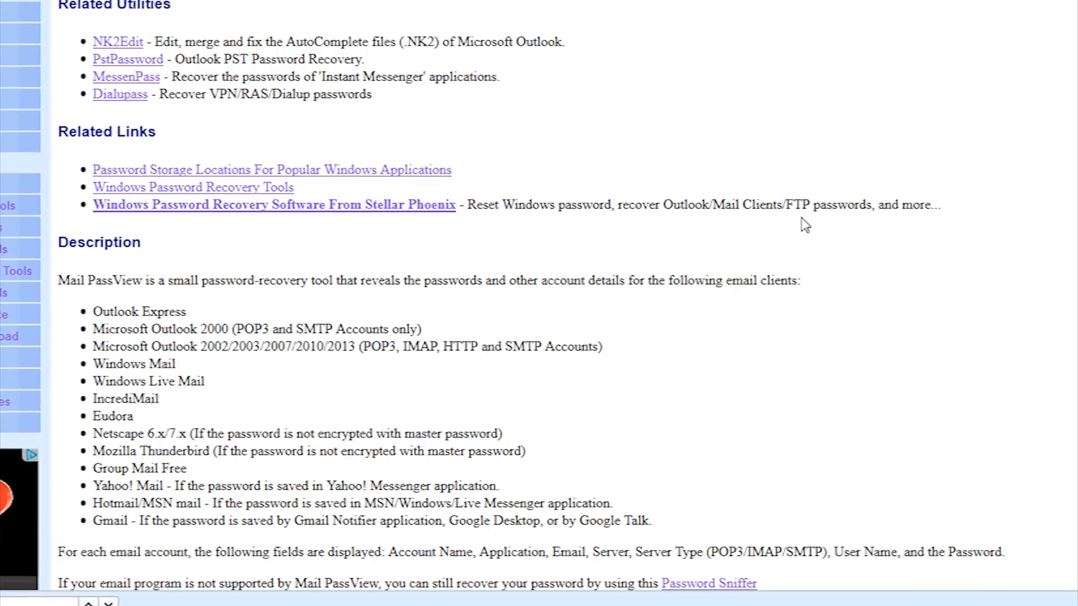
pyautogui.scroll(-3)
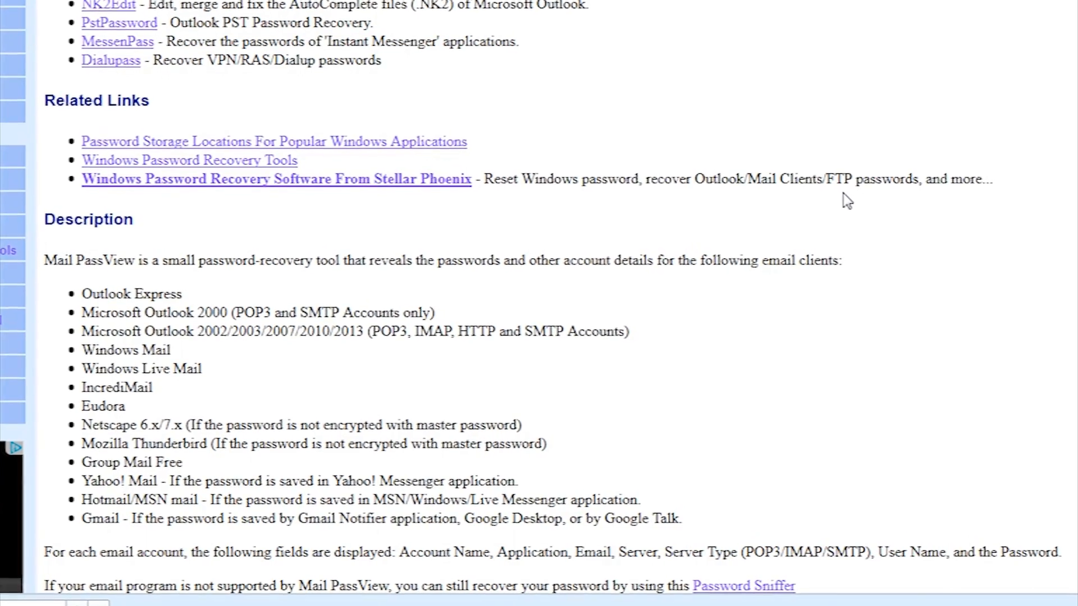
pyautogui.scroll(-3)
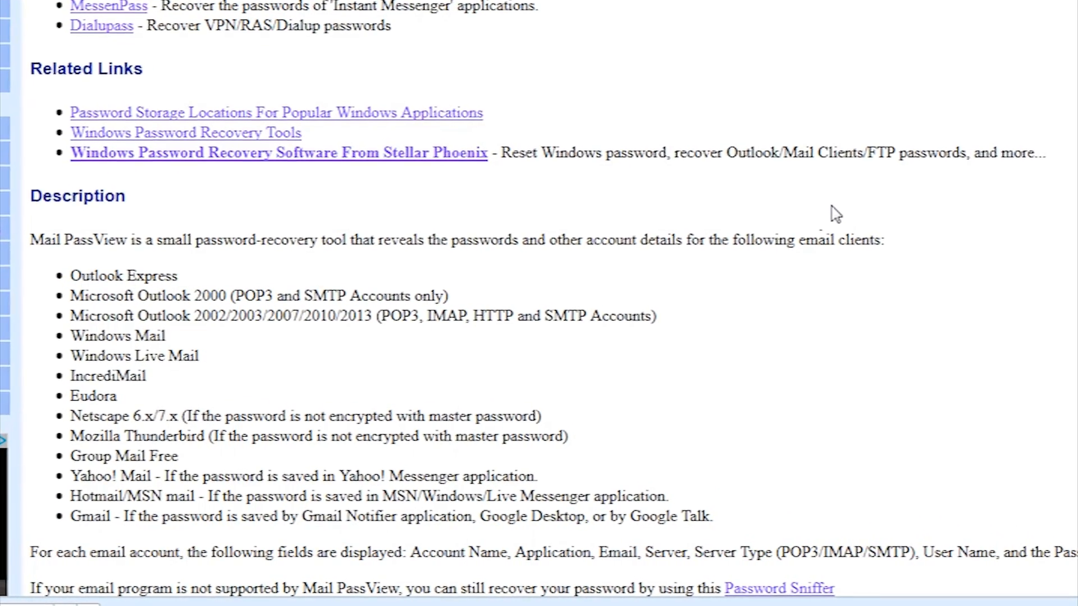
pyautogui.scroll(-3)
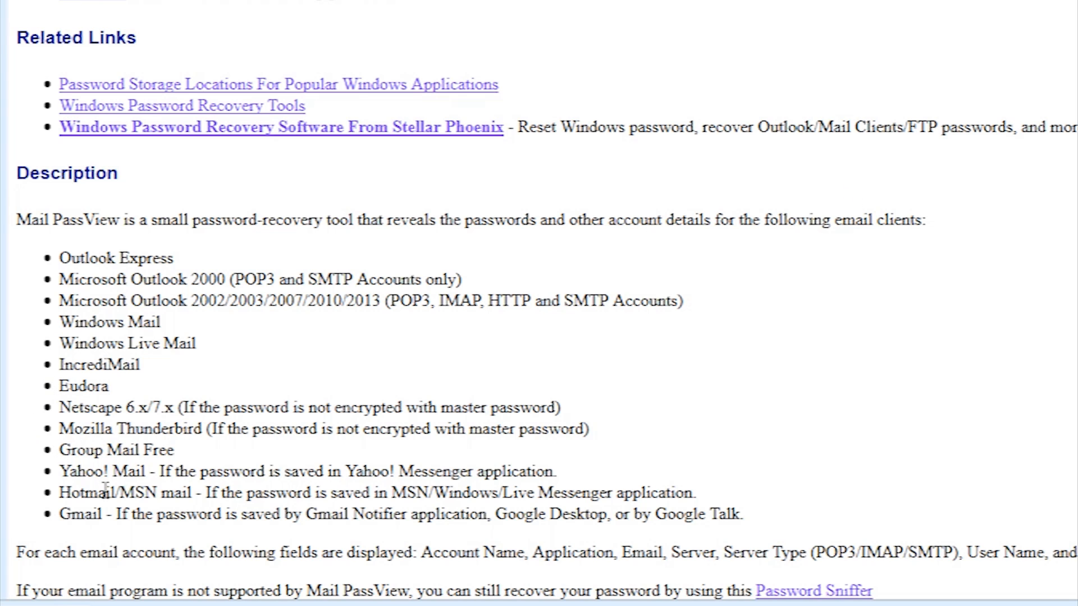
pyautogui.moveTo(180, 515)
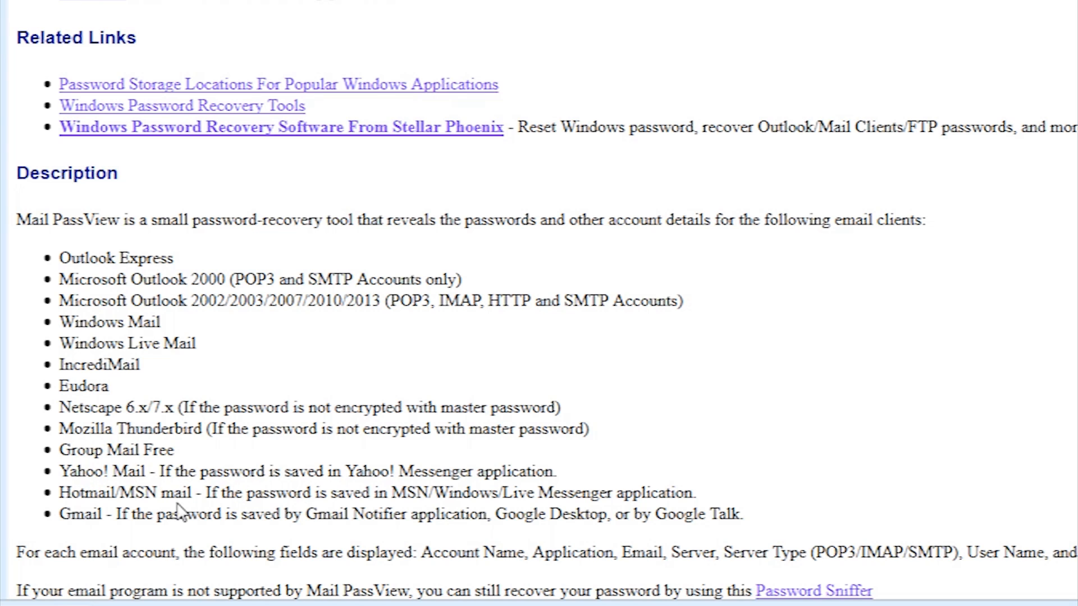
pyautogui.moveTo(336, 456)
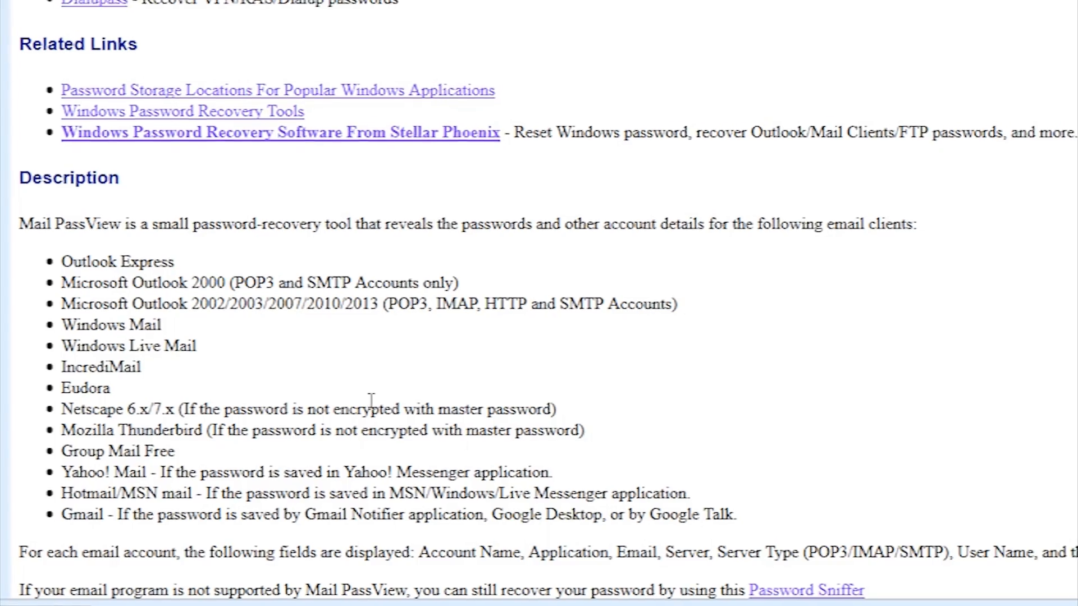
pyautogui.scroll(-3)
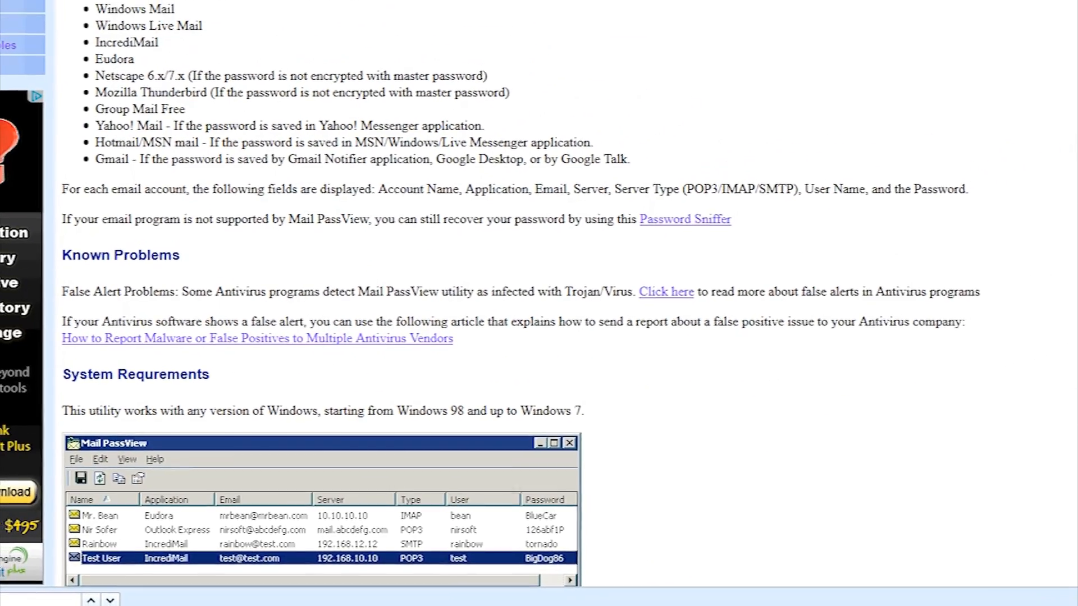
pyautogui.scroll(-3)
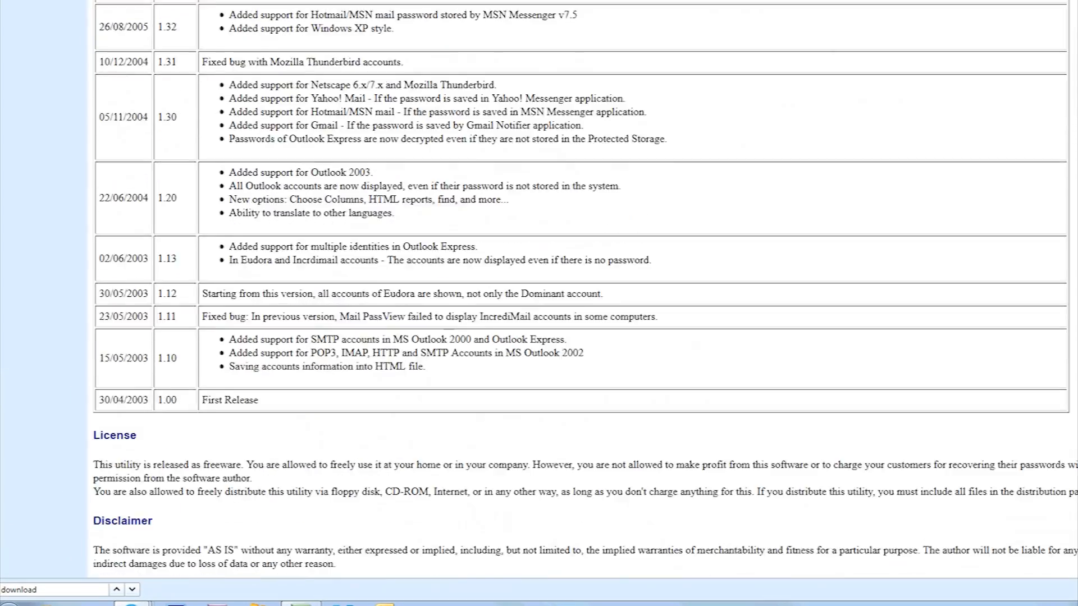
pyautogui.scroll(-3)
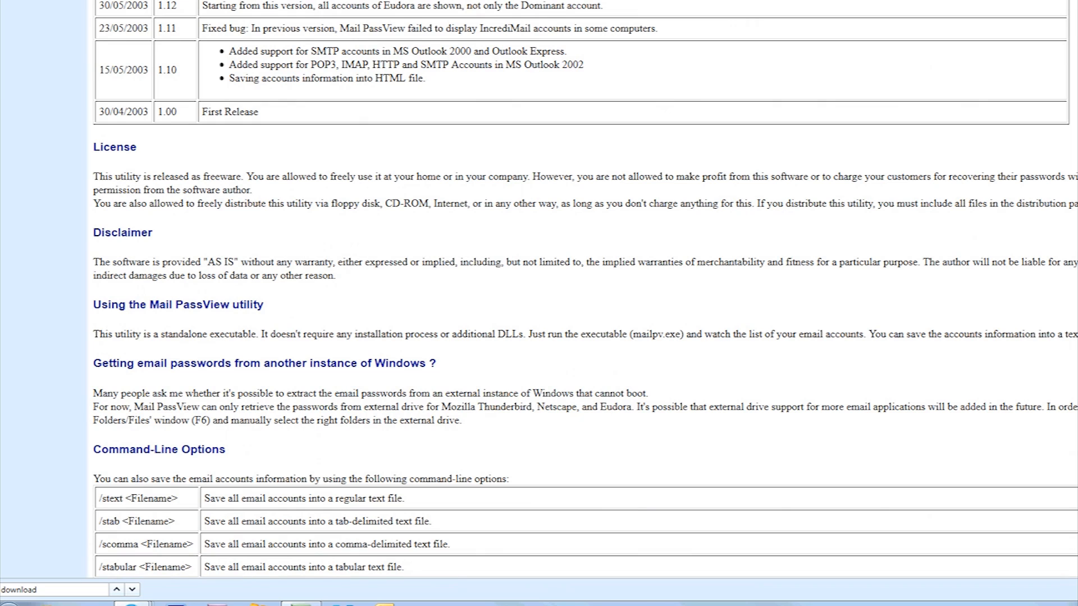
pyautogui.scroll(-3)
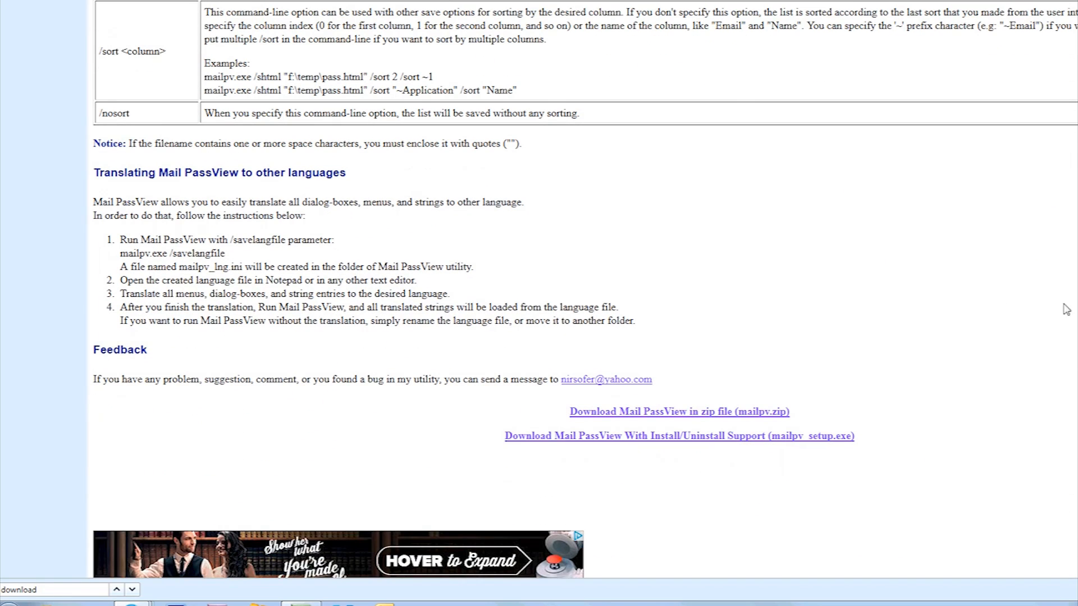
pyautogui.moveTo(901, 297)
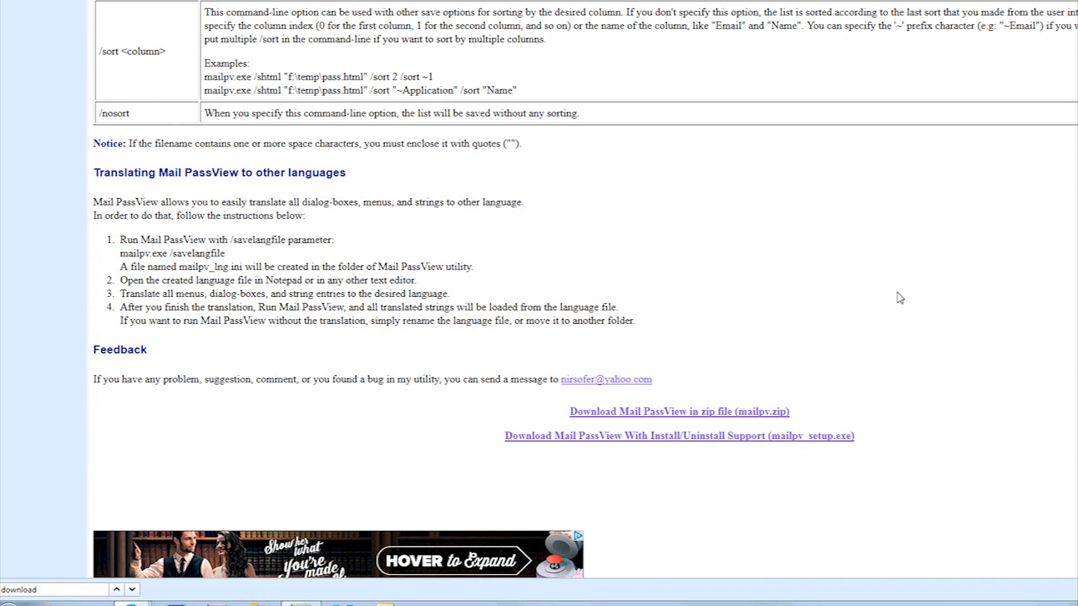
pyautogui.scroll(-3)
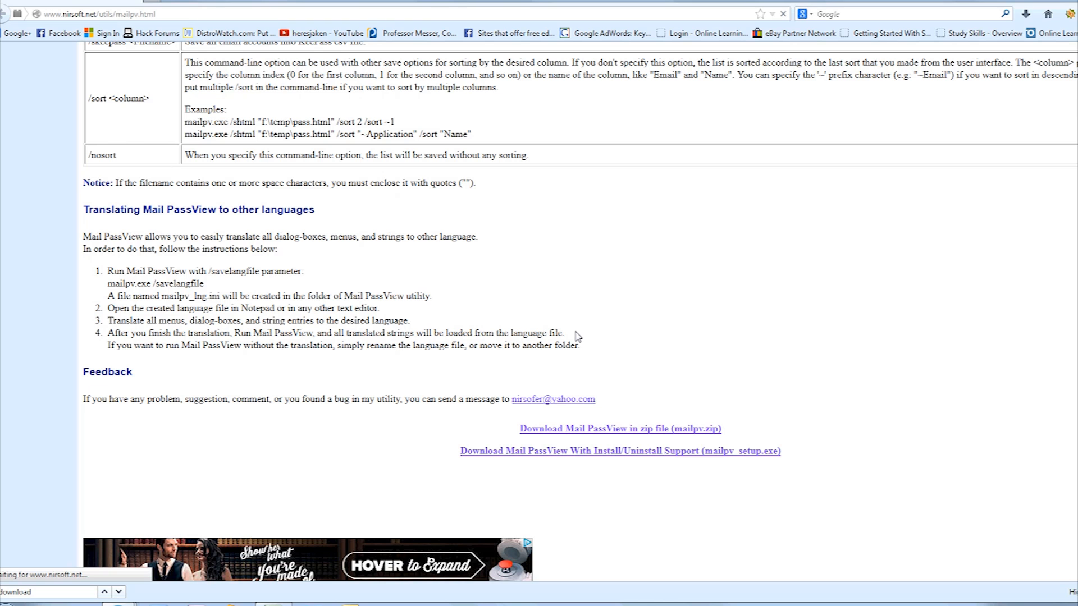
# Download mailpv.zip and open it directly with Windows Explorer.
pyautogui.click(619, 429)
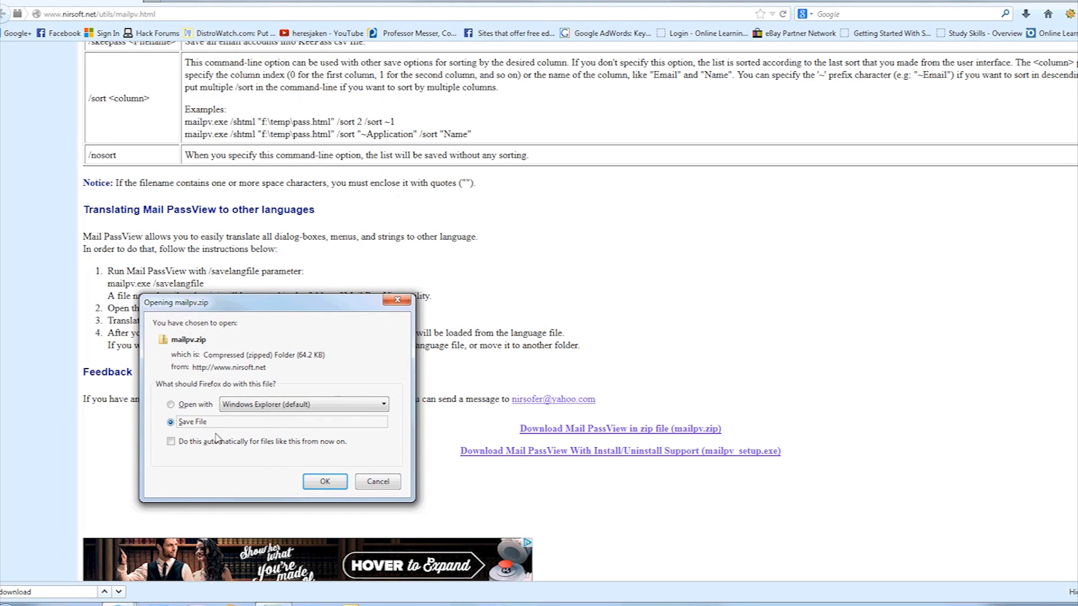
pyautogui.click(171, 405)
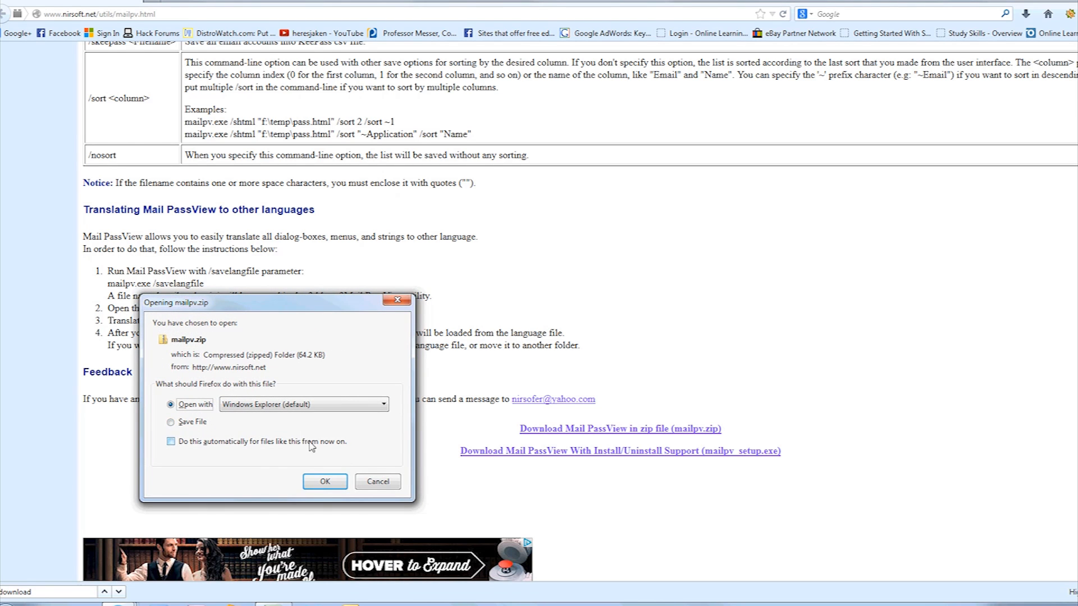
pyautogui.click(325, 481)
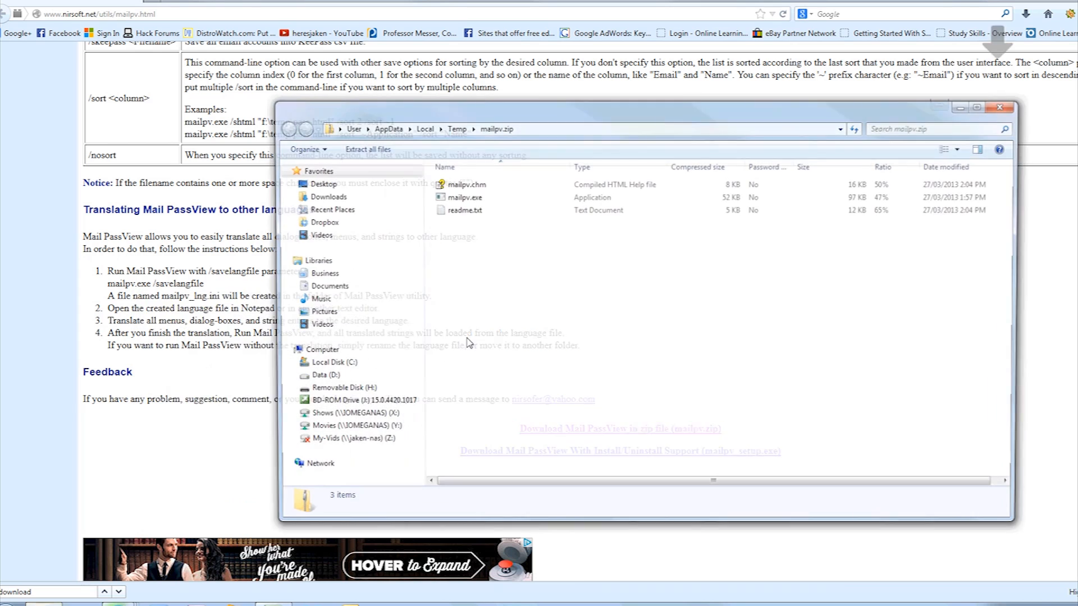
# Try running mailpv.exe, dismiss the extract-first warning, and select all archive files.
pyautogui.doubleClick(471, 197)
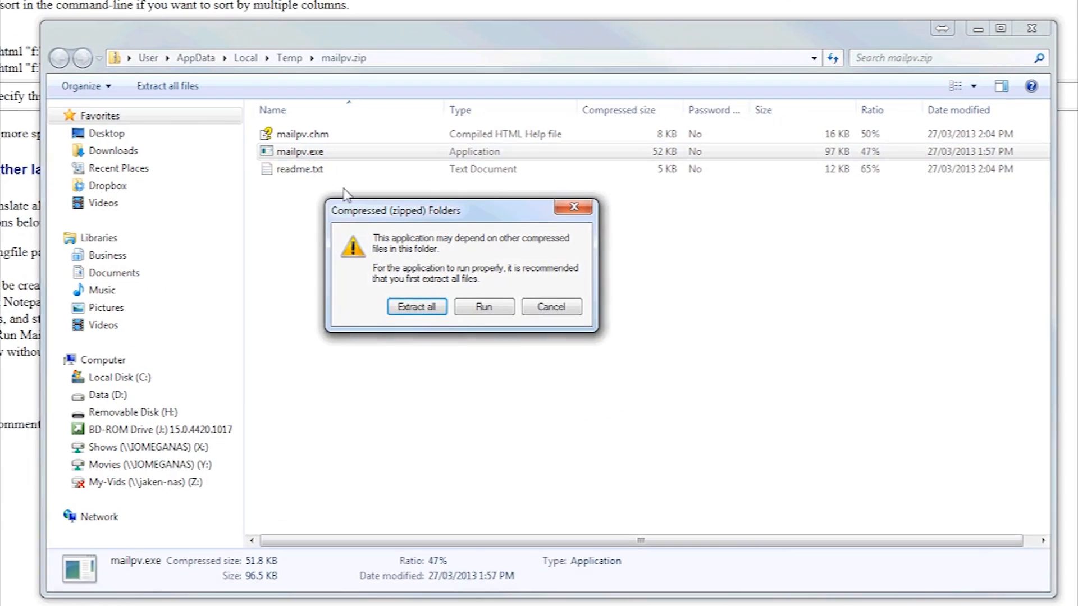
pyautogui.click(483, 306)
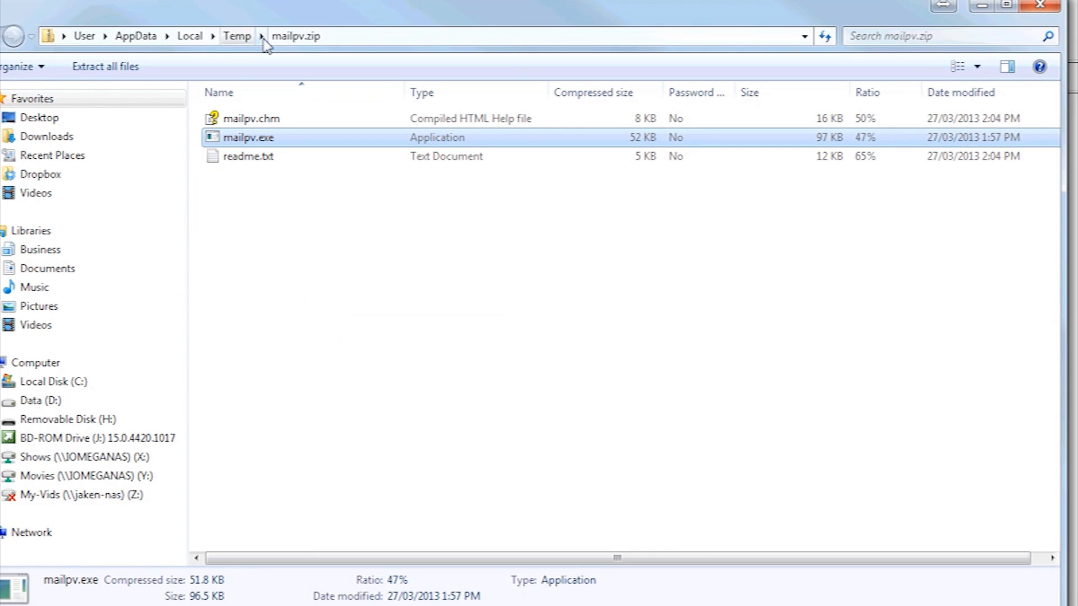
pyautogui.press('ctrl+a')
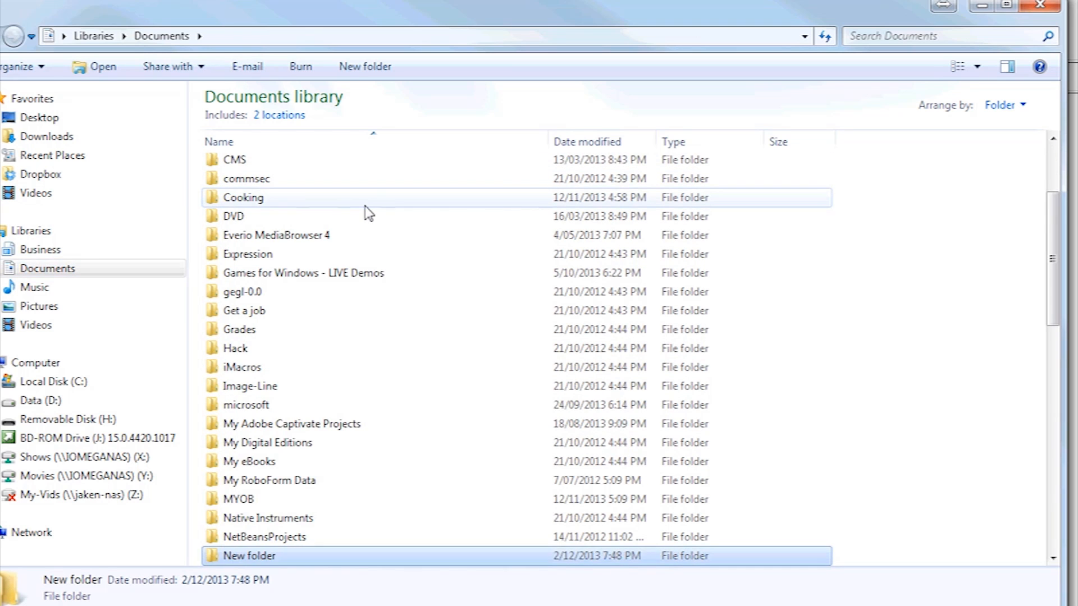
# Put the three files in Documents' New folder and run mailpv.exe.
pyautogui.doubleClick(249, 556)
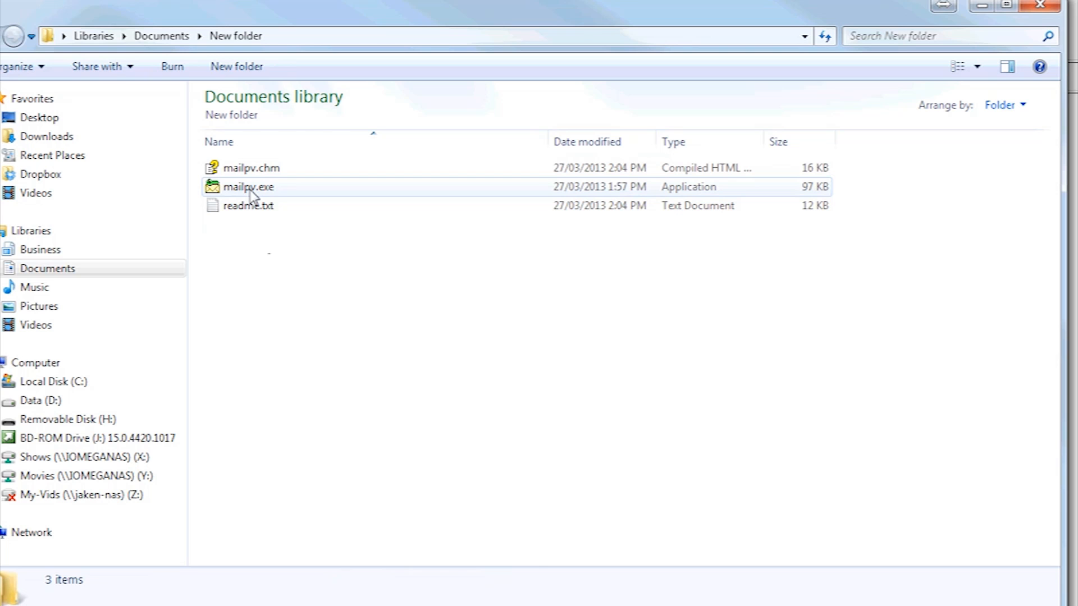
pyautogui.rightClick(248, 187)
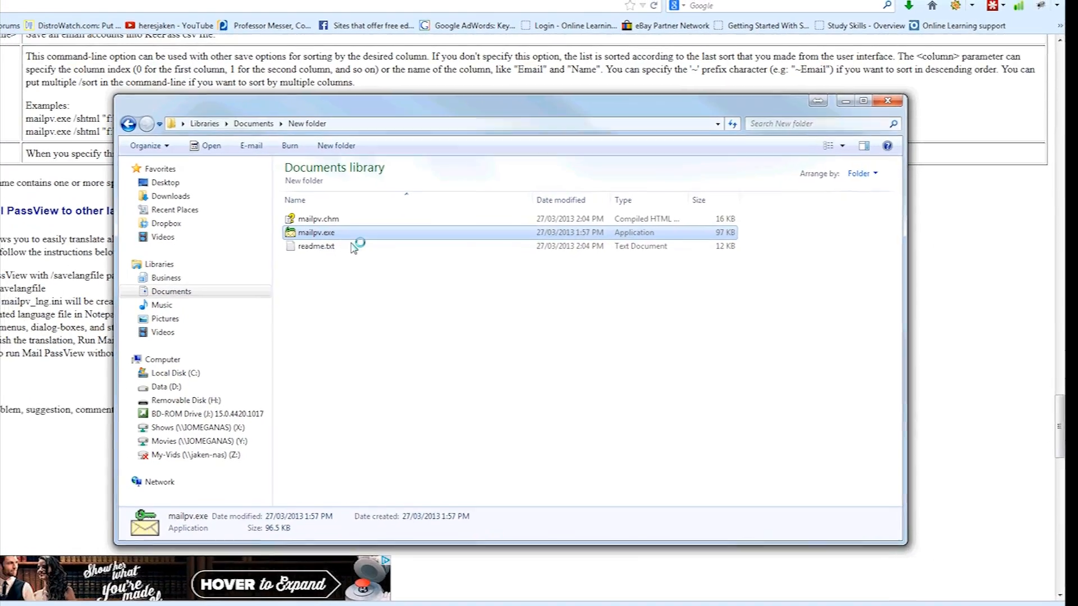
pyautogui.doubleClick(316, 233)
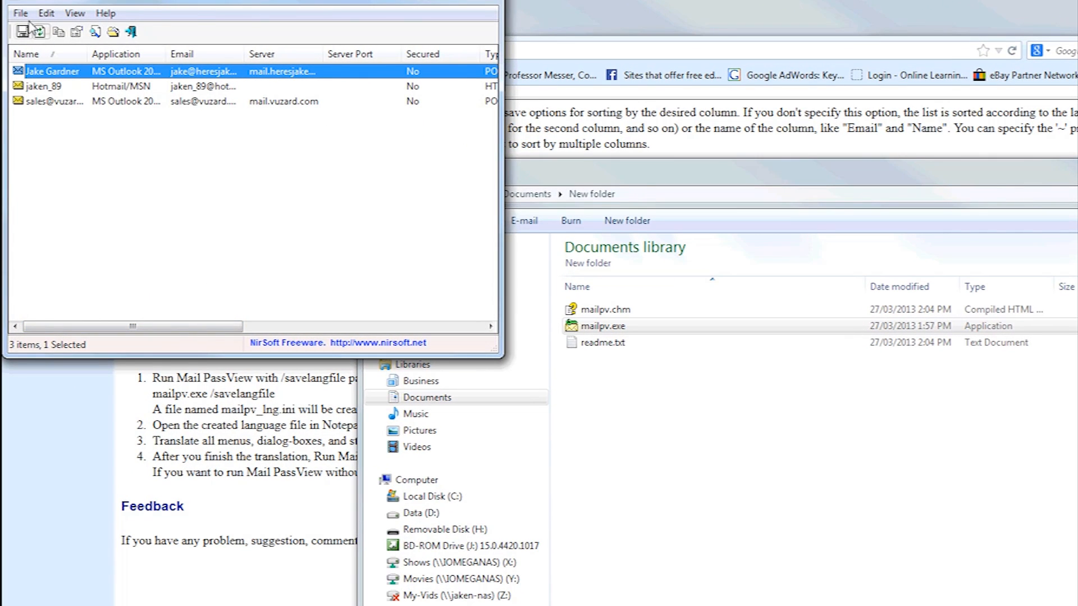
# Select all three accounts and save them via Save Selected Items as 'report'.
pyautogui.click(137, 101)
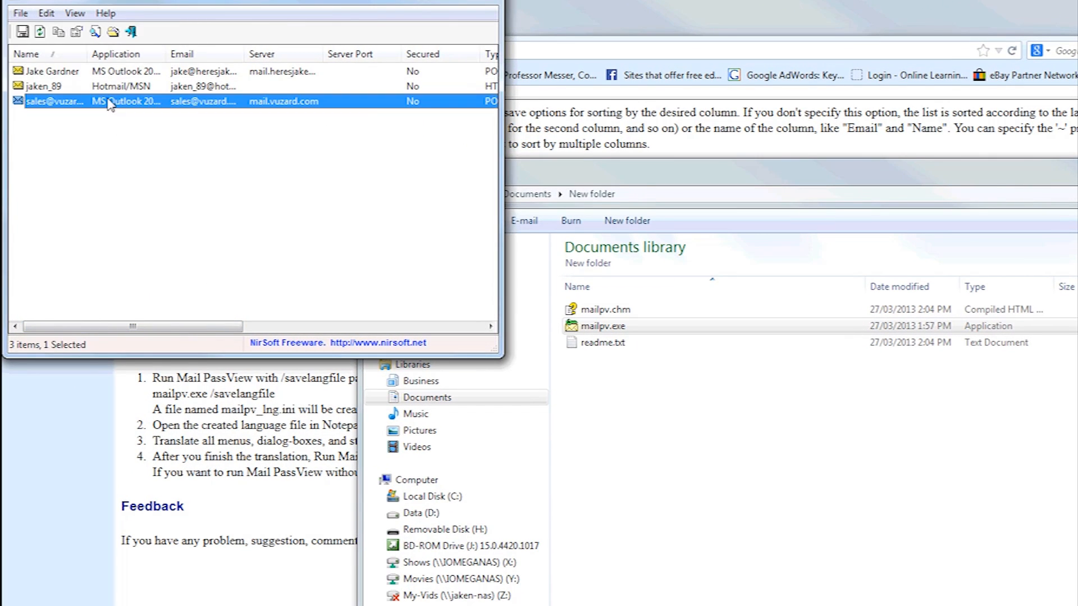
pyautogui.click(20, 13)
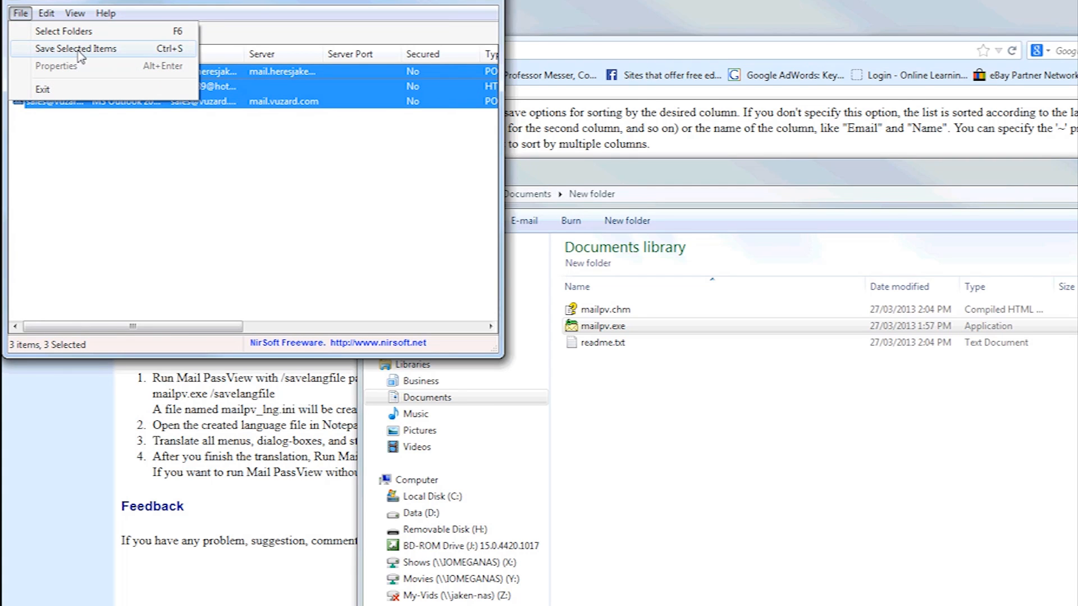
pyautogui.click(75, 48)
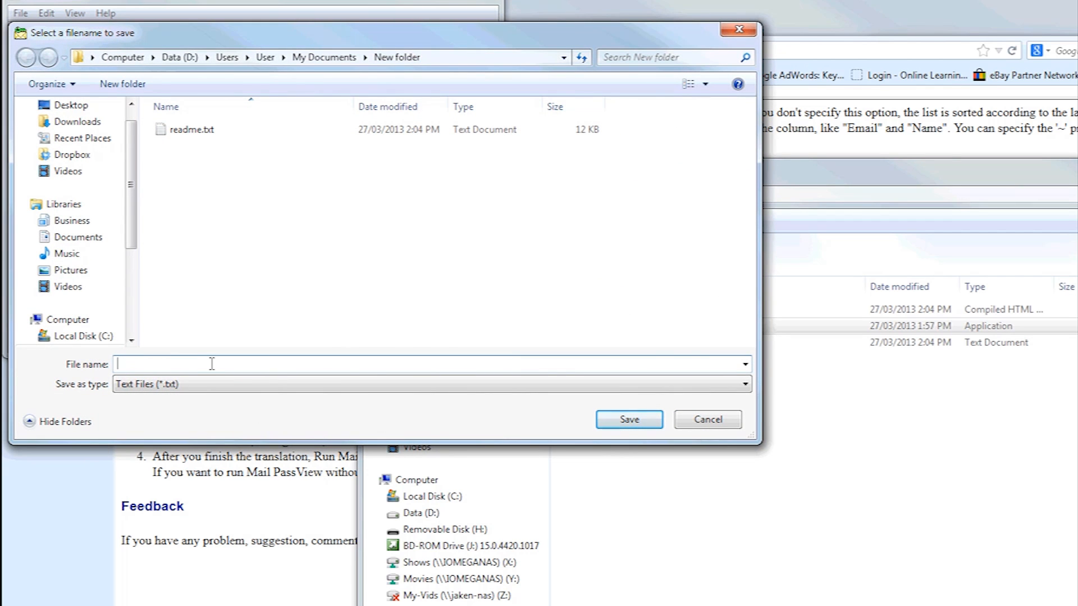
pyautogui.write('report')
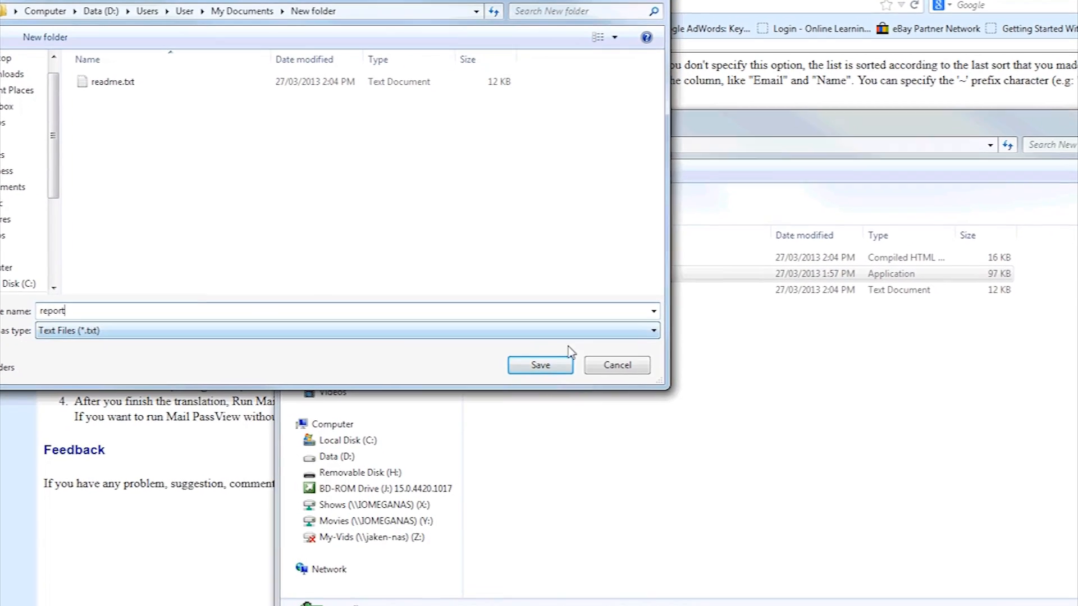
pyautogui.click(540, 365)
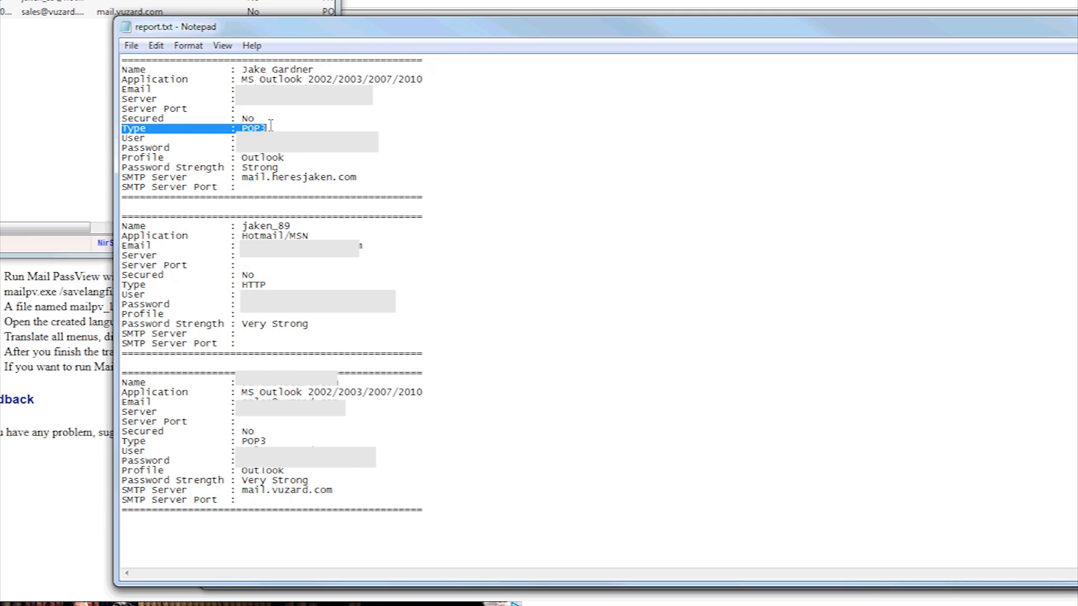
pyautogui.click(138, 137)
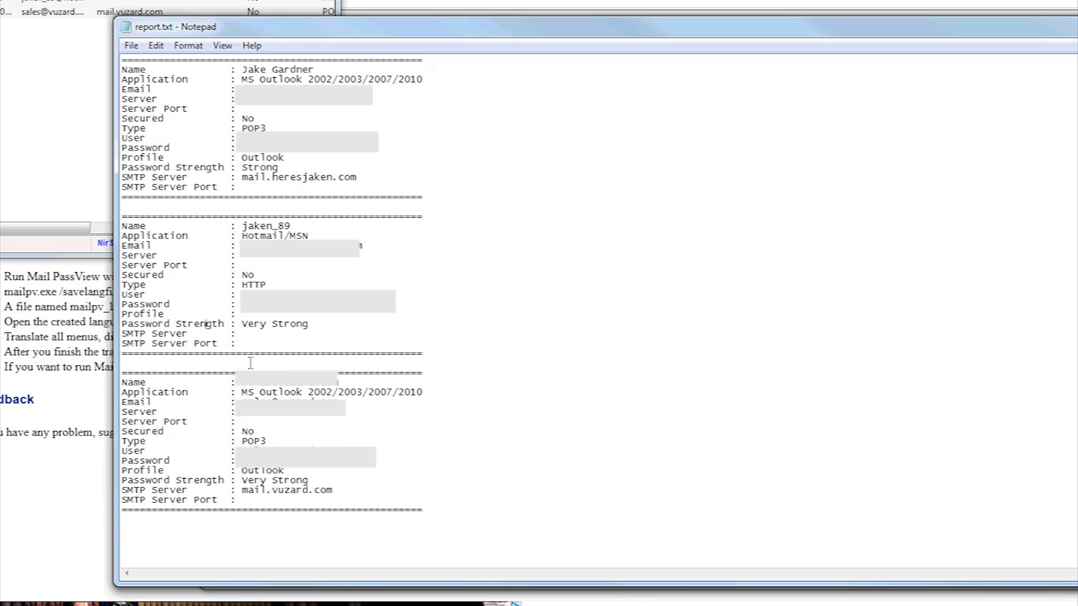
pyautogui.moveTo(197, 234)
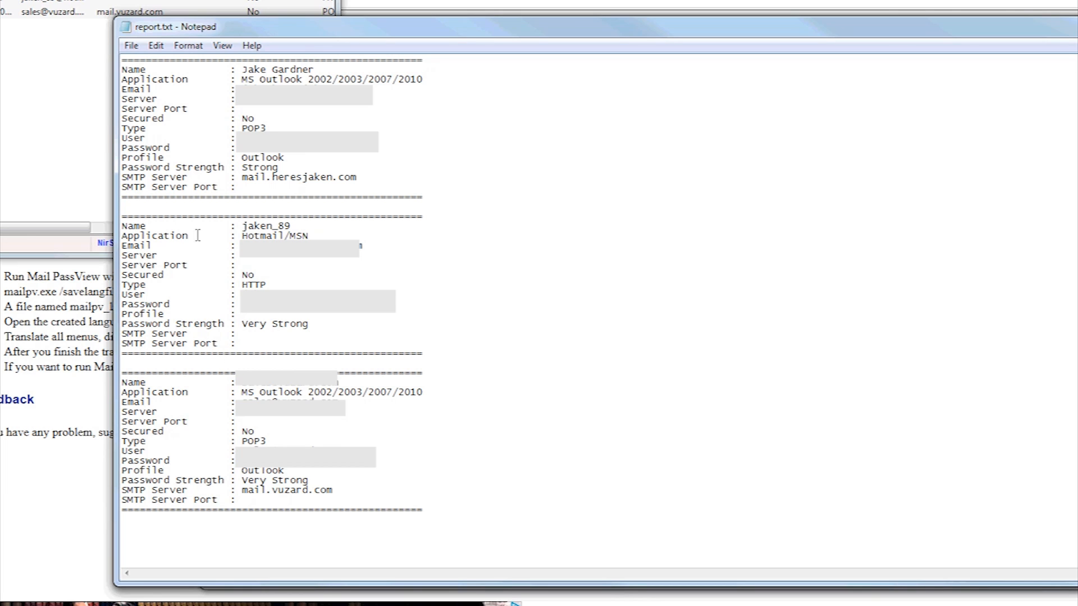
pyautogui.tripleClick(193, 167)
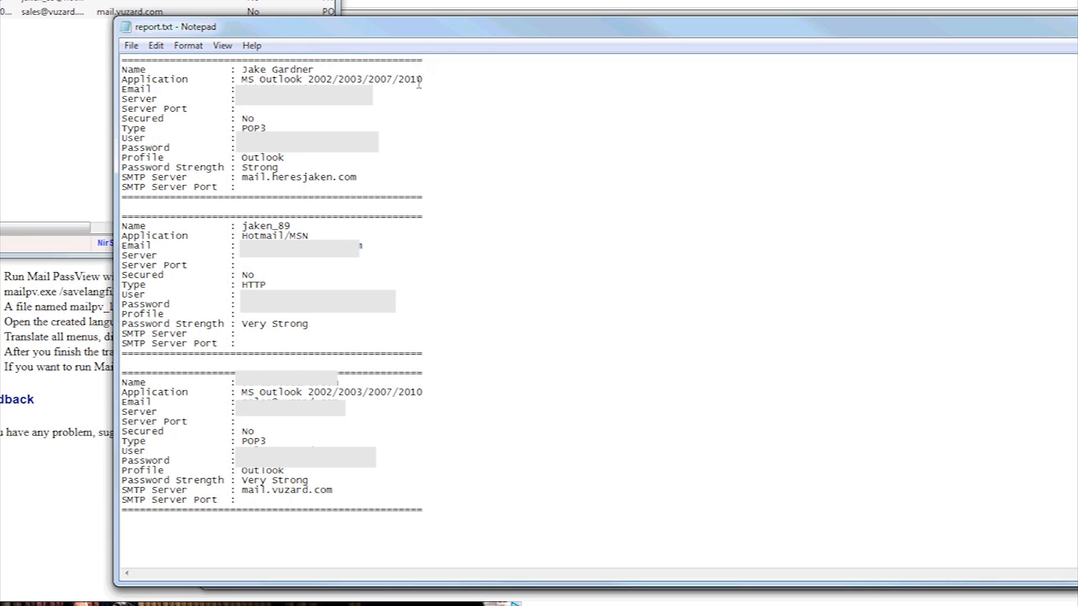
pyautogui.moveTo(805, 217)
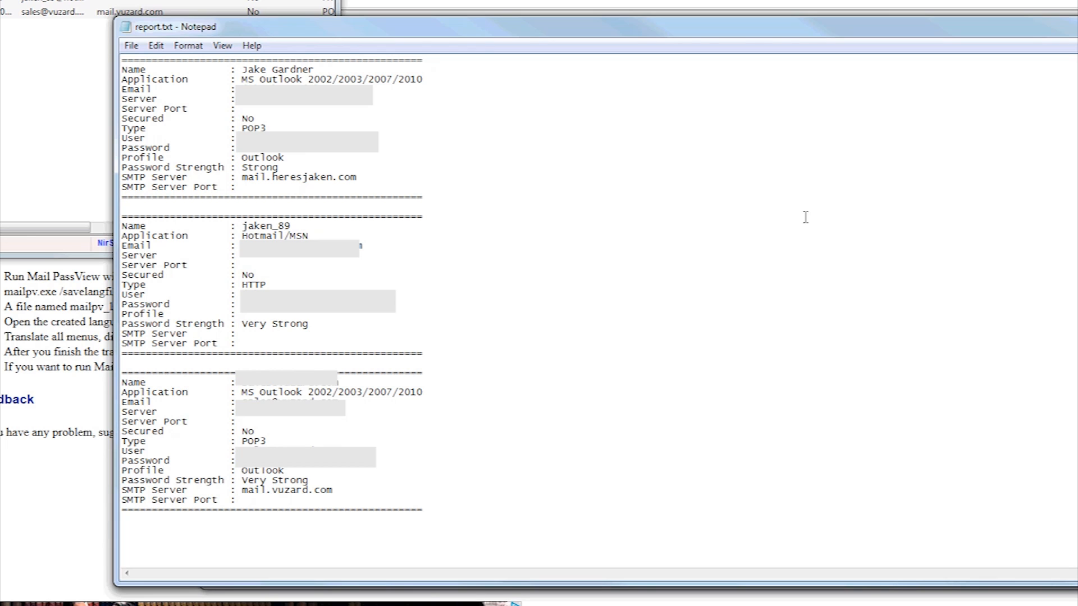